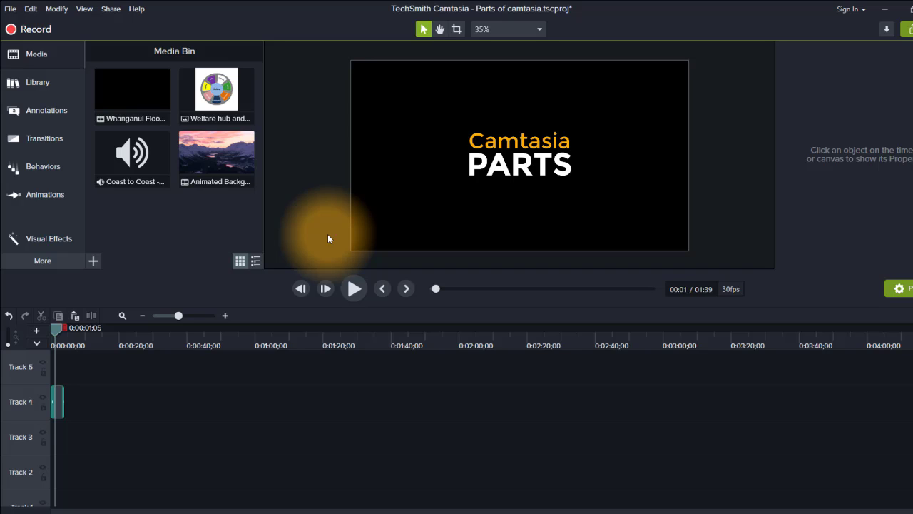
pyautogui.moveTo(212, 285)
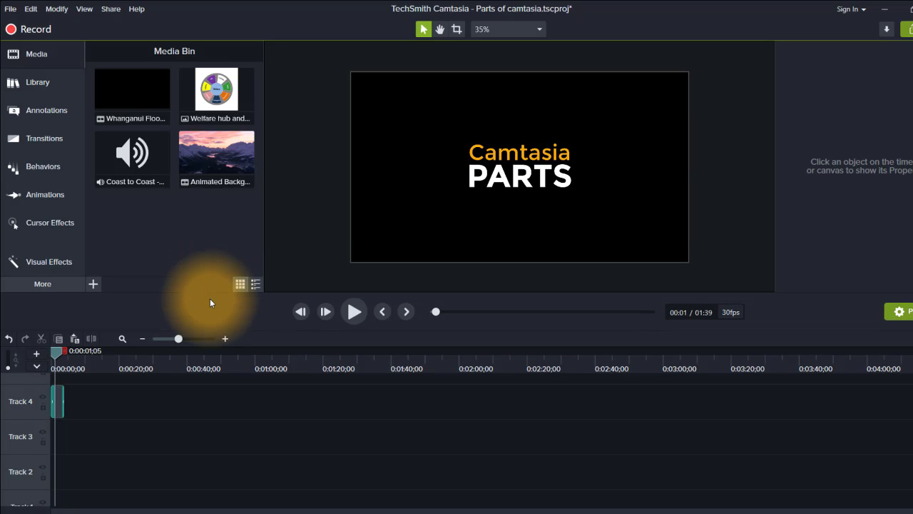
pyautogui.moveTo(86, 254)
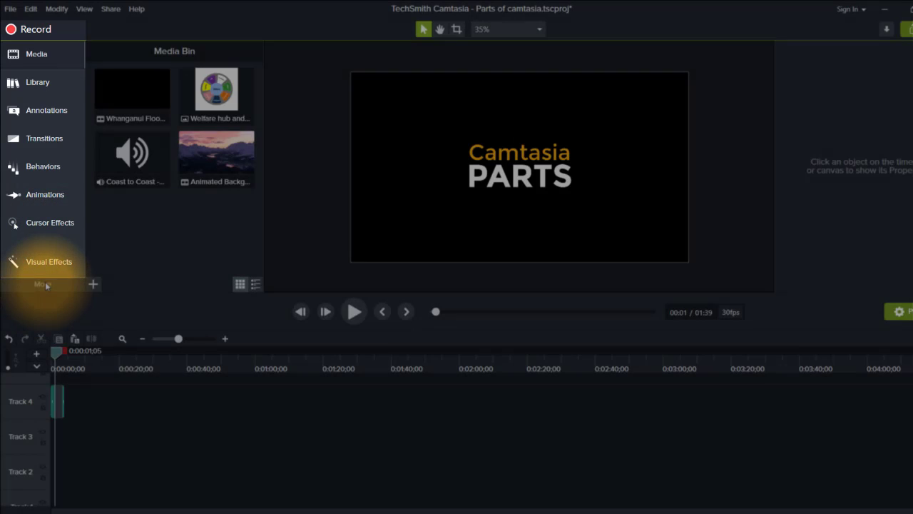
# Check the title clip's fade transition, then select the Camtasia PARTS title callout to show its properties.
pyautogui.click(41, 283)
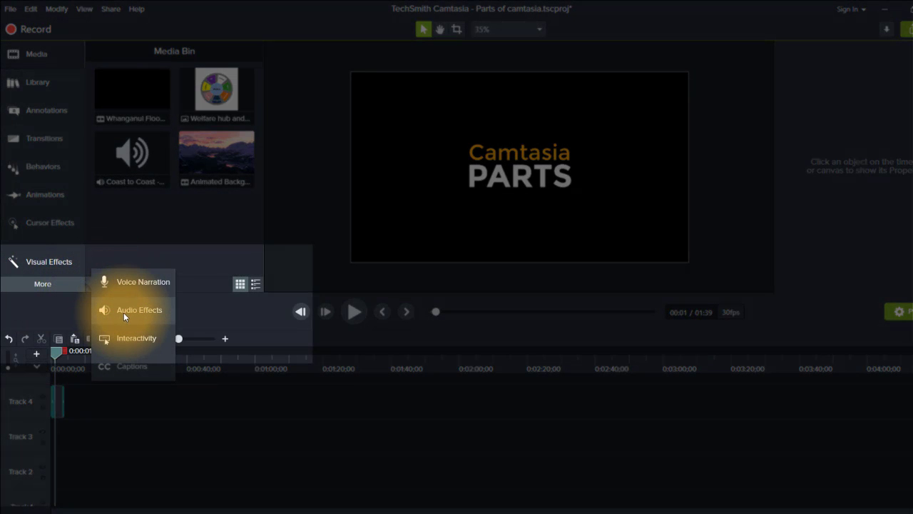
pyautogui.moveTo(131, 314)
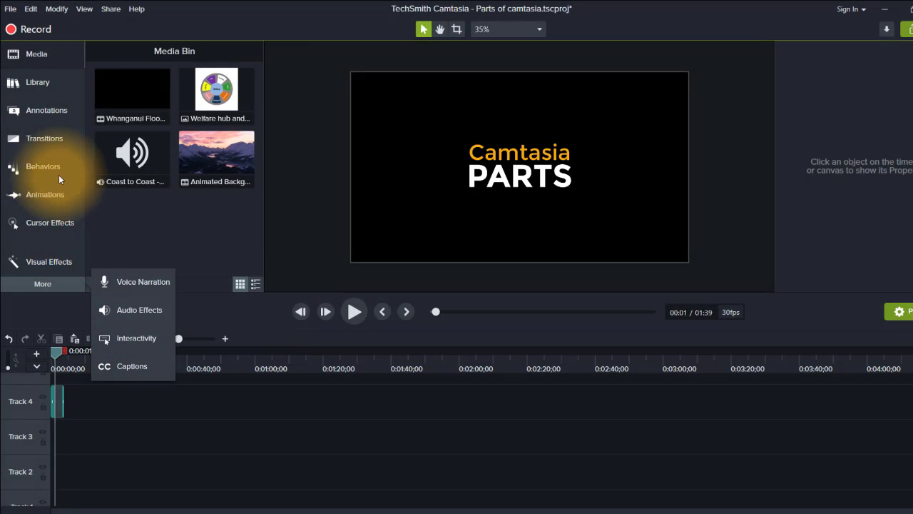
pyautogui.moveTo(71, 198)
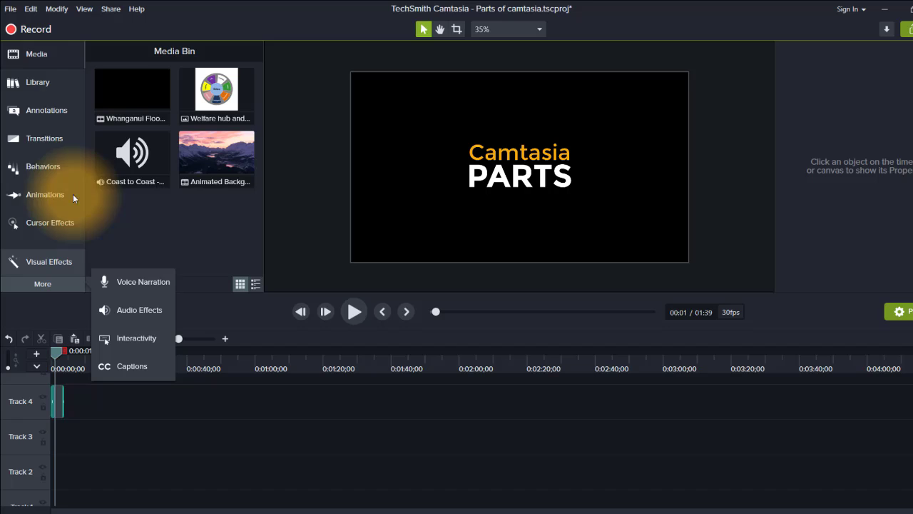
pyautogui.moveTo(50, 233)
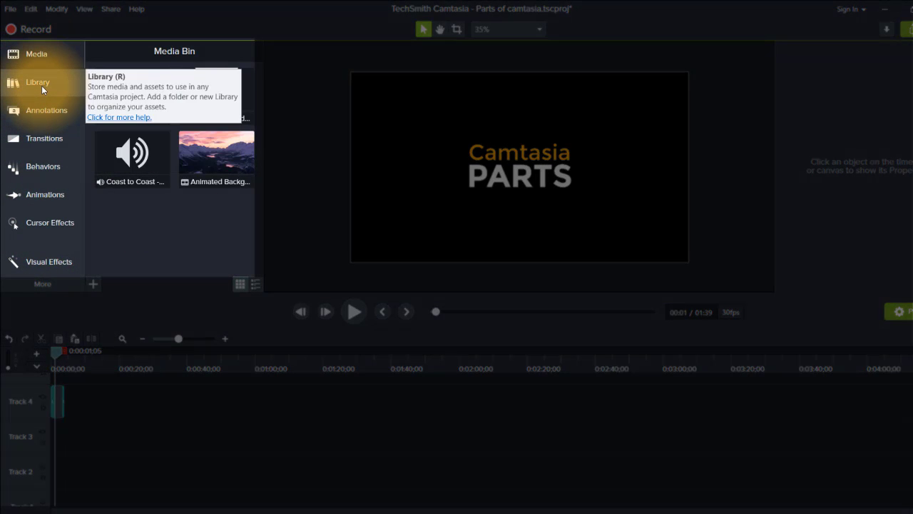
pyautogui.click(46, 109)
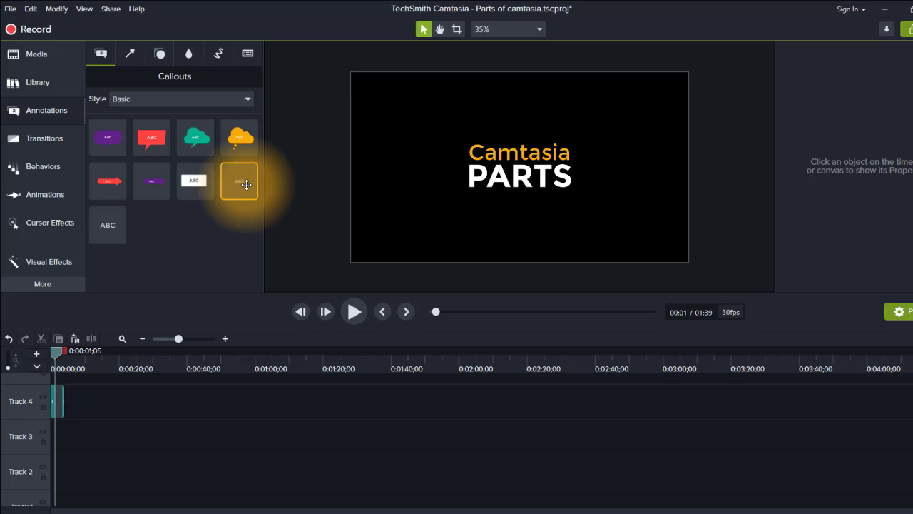
pyautogui.moveTo(188, 137)
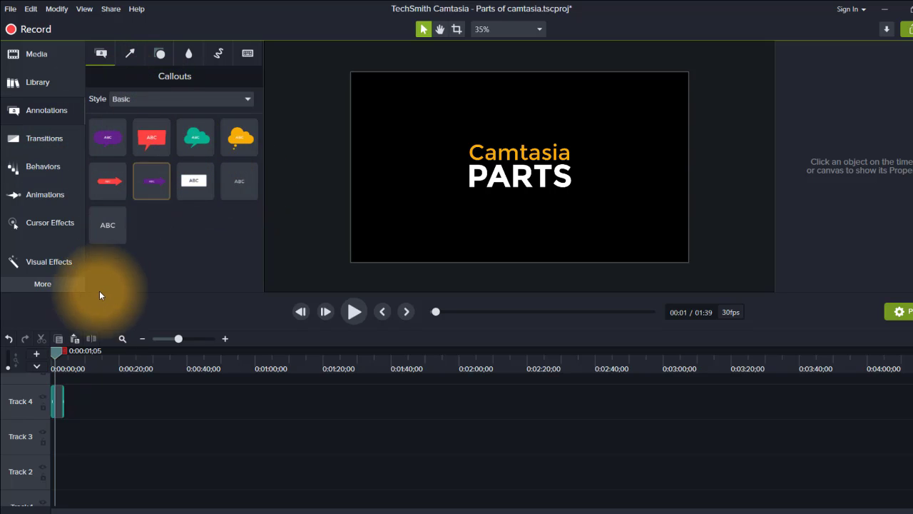
pyautogui.moveTo(52, 402)
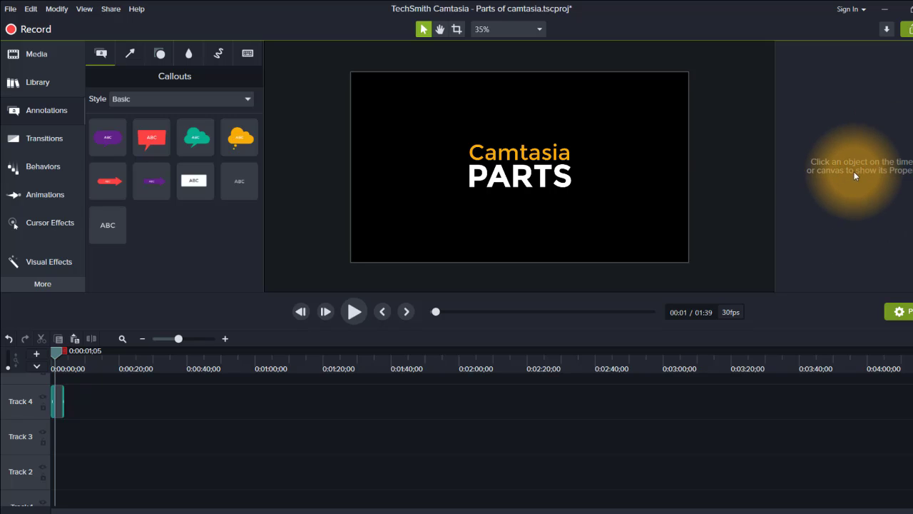
pyautogui.moveTo(52, 408)
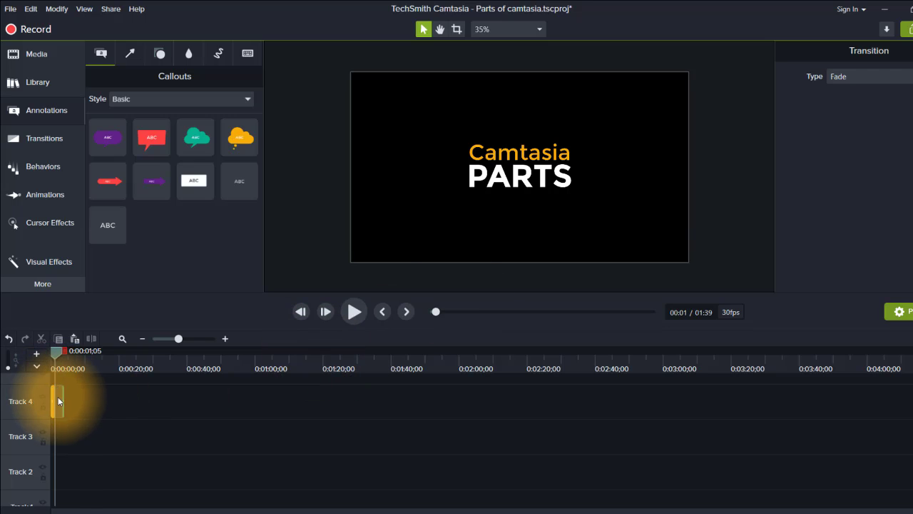
pyautogui.click(57, 401)
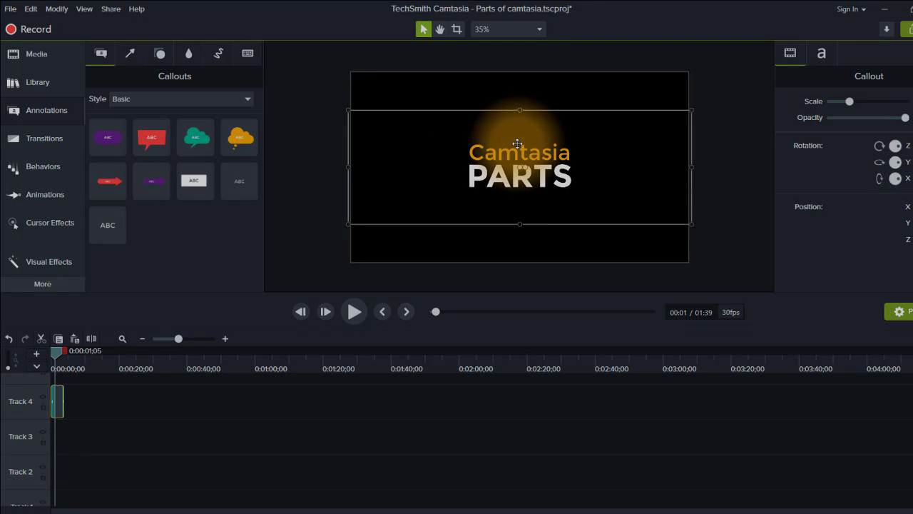
pyautogui.click(36, 54)
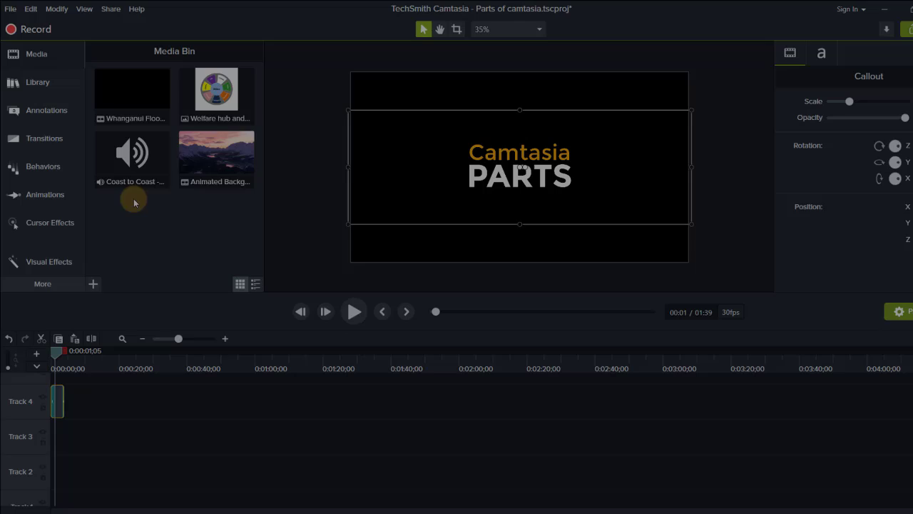
pyautogui.moveTo(154, 93)
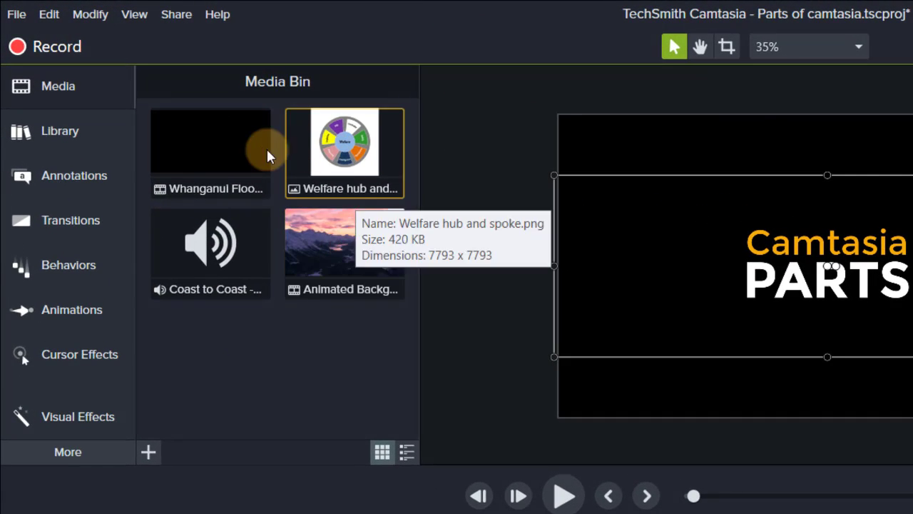
pyautogui.moveTo(345, 254)
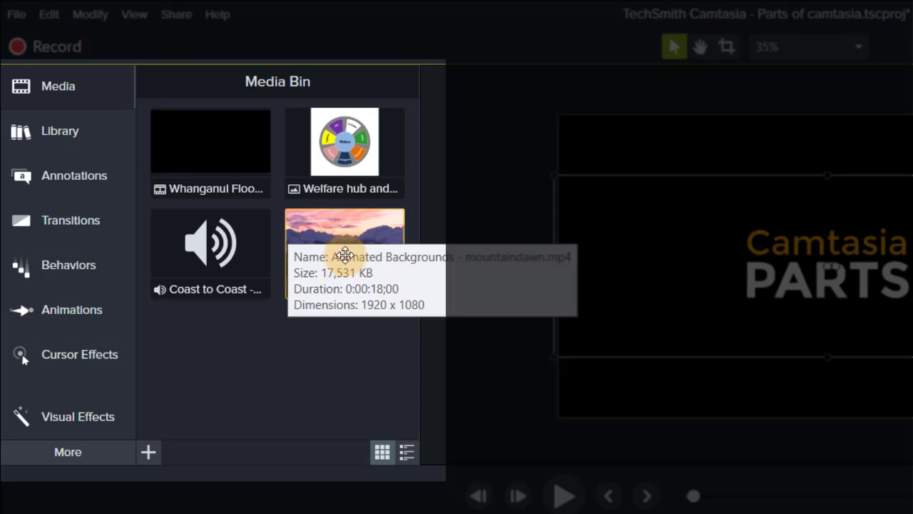
pyautogui.moveTo(77, 132)
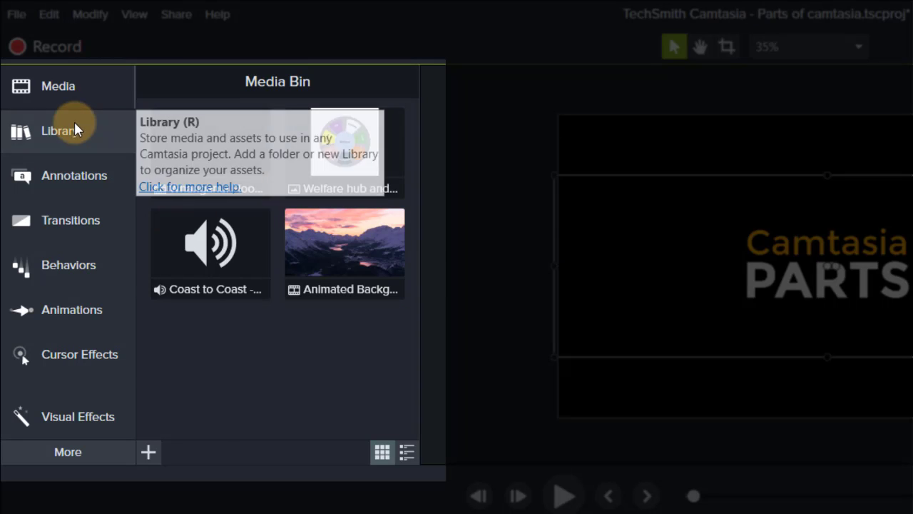
pyautogui.click(60, 131)
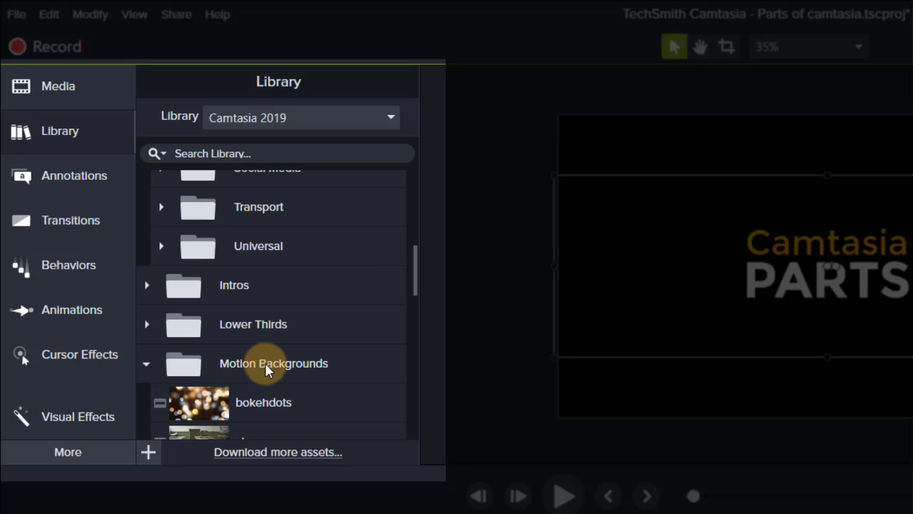
pyautogui.click(59, 85)
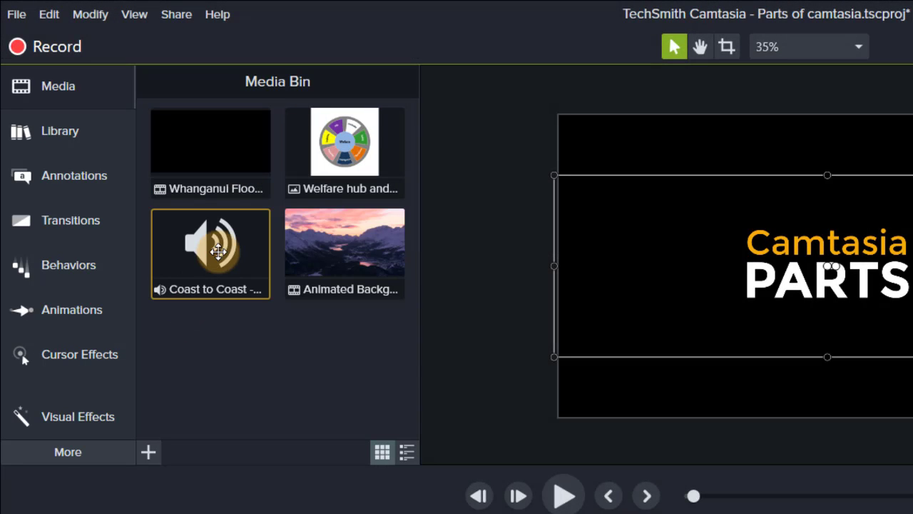
pyautogui.moveTo(231, 241)
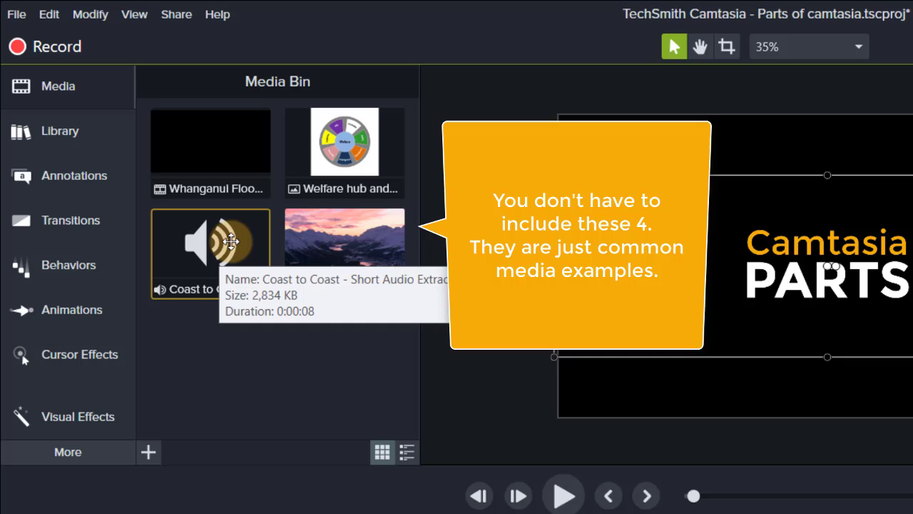
pyautogui.moveTo(316, 318)
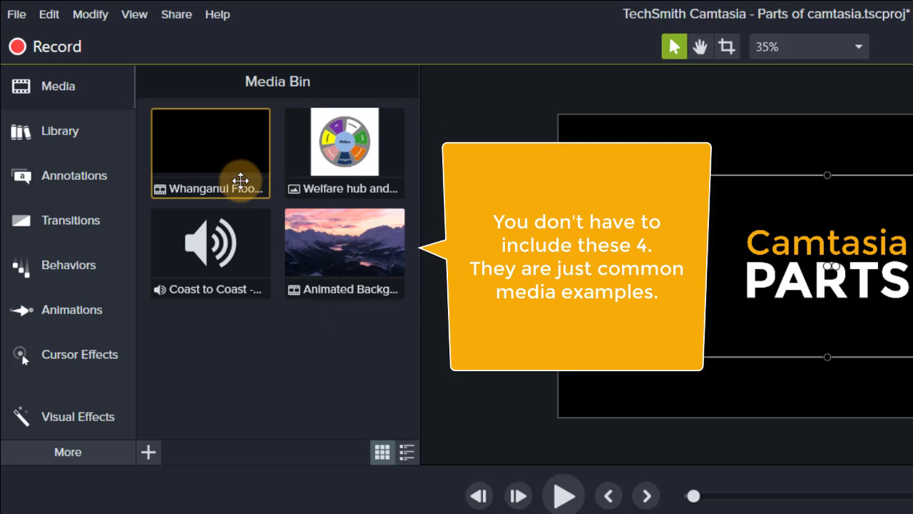
pyautogui.moveTo(235, 172)
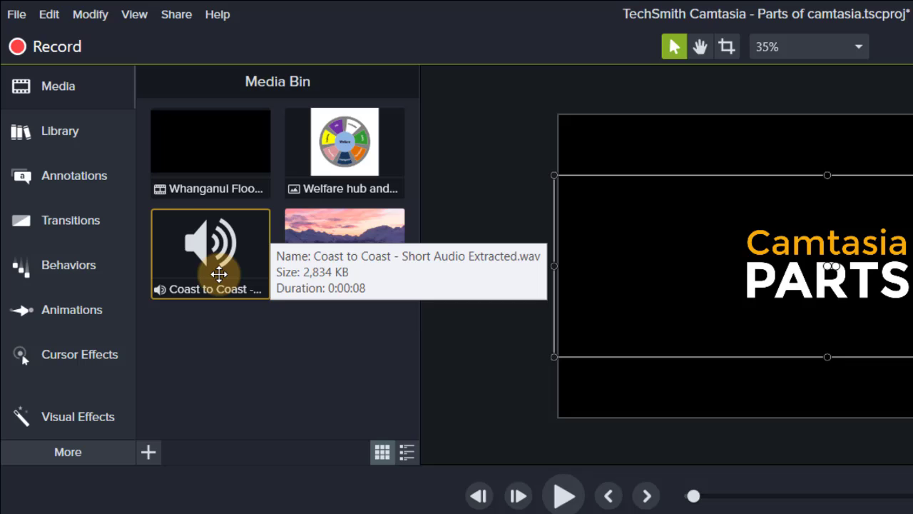
pyautogui.moveTo(340, 240)
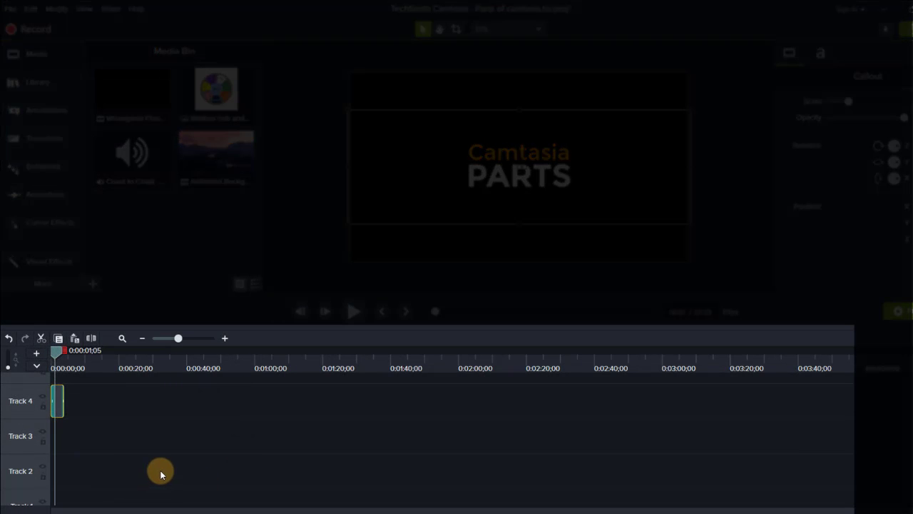
pyautogui.moveTo(198, 460)
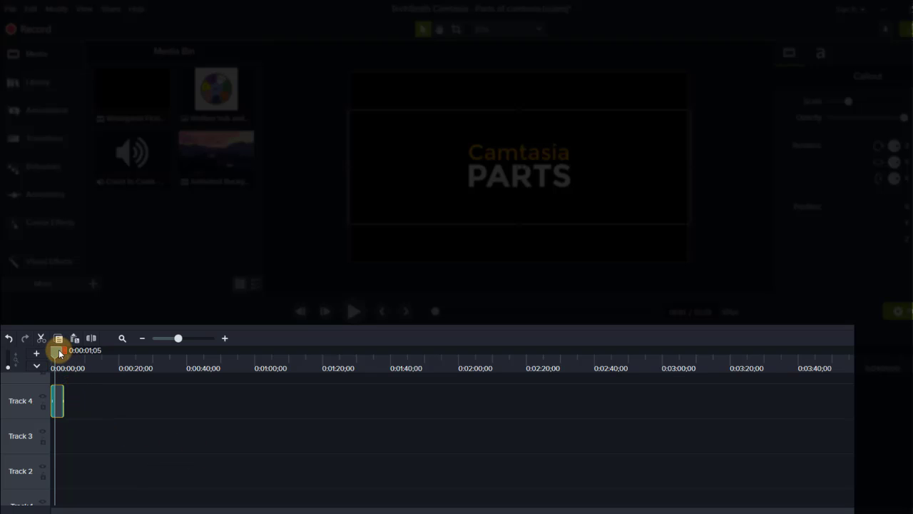
# Drag the playhead along the ruler to roughly 0:00:02.
pyautogui.moveTo(60, 354); pyautogui.dragTo(101, 353)
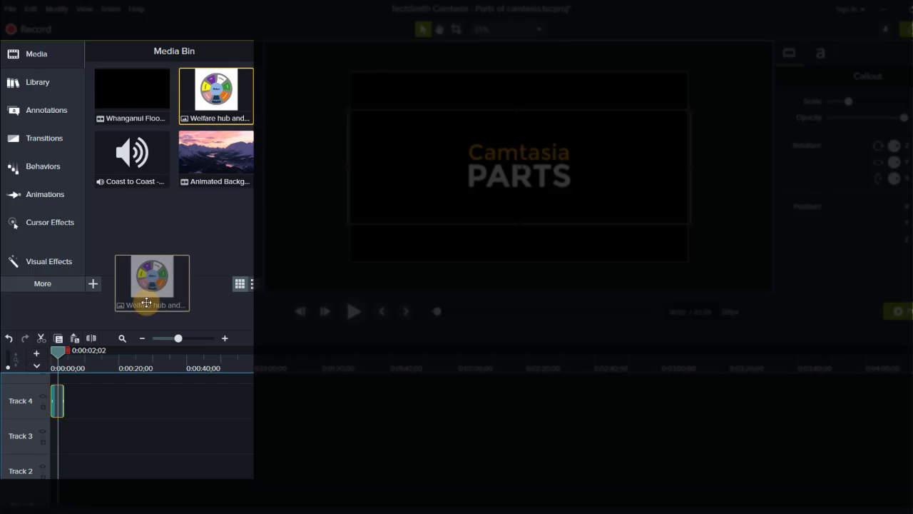
# Place the Welfare hub and spoke graphic on Track 3 at the title's end and preview it over the background.
pyautogui.moveTo(152, 283); pyautogui.dragTo(102, 431)
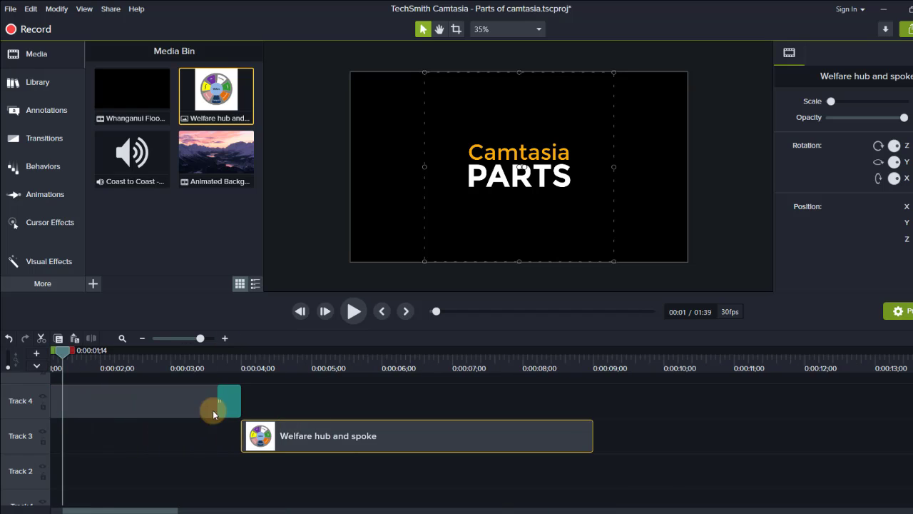
pyautogui.moveTo(313, 436)
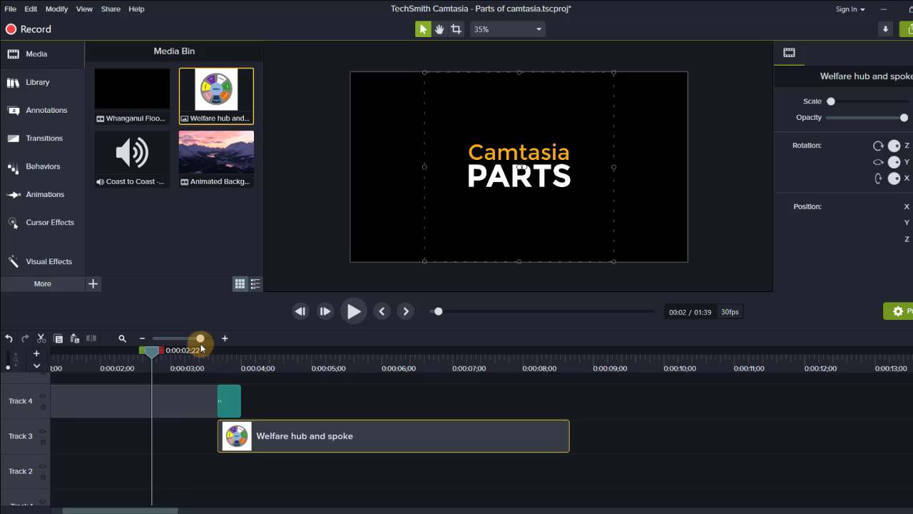
pyautogui.moveTo(200, 349); pyautogui.dragTo(221, 349)
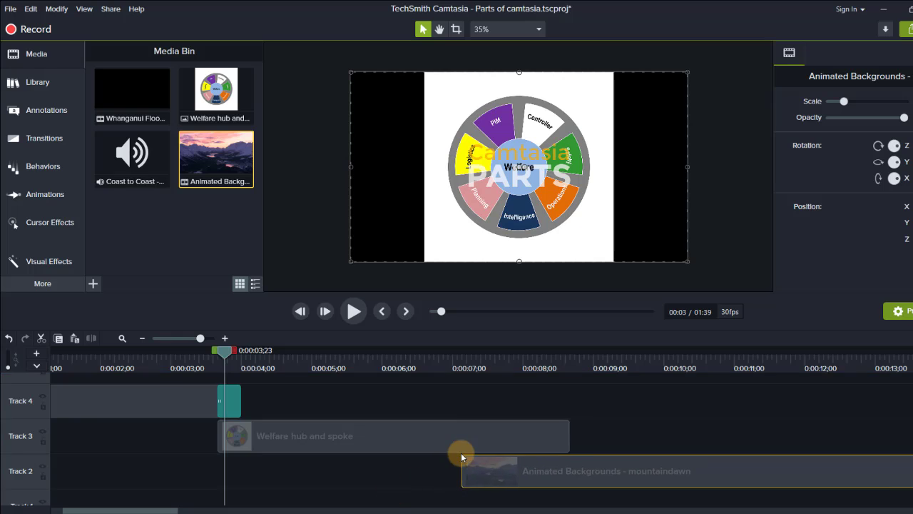
pyautogui.moveTo(393, 456)
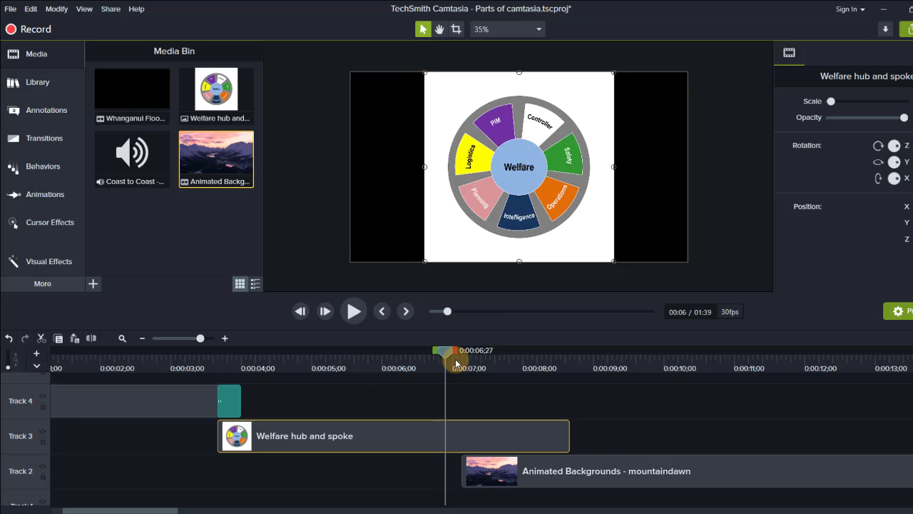
pyautogui.moveTo(457, 363); pyautogui.dragTo(499, 362)
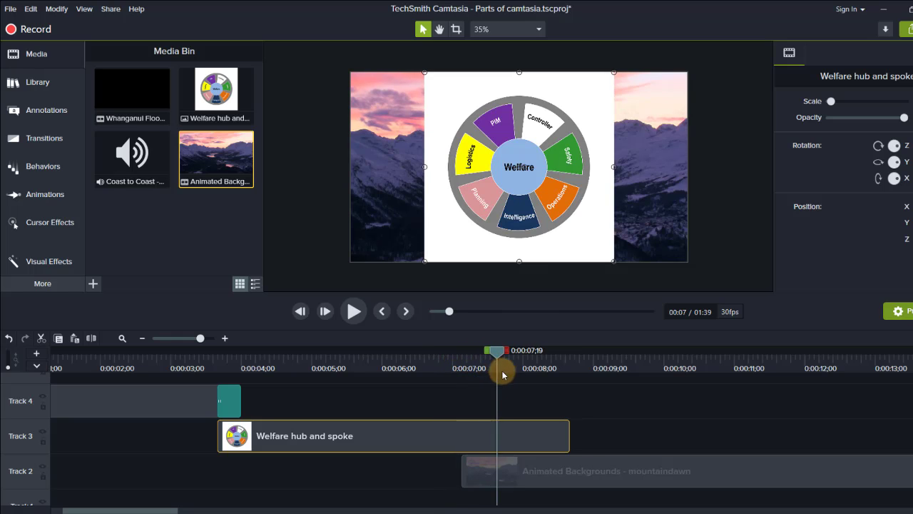
pyautogui.moveTo(503, 371); pyautogui.dragTo(564, 388)
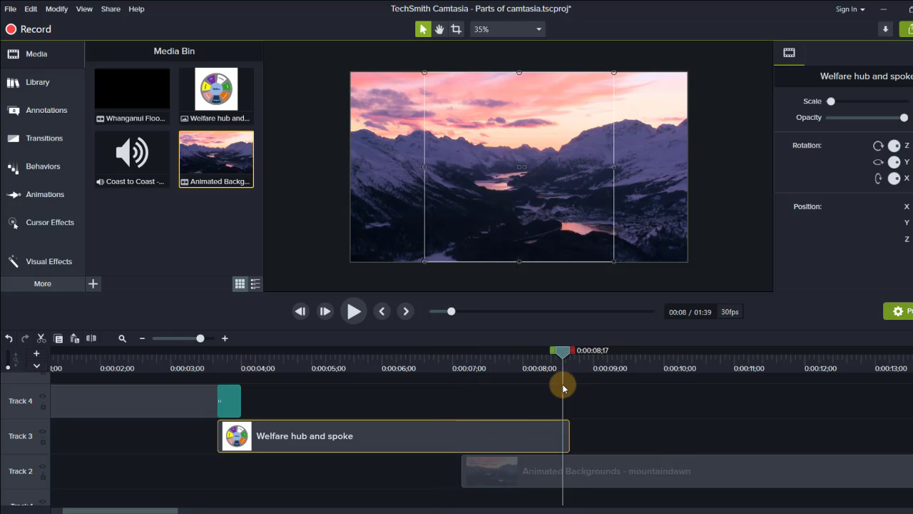
pyautogui.moveTo(564, 388); pyautogui.dragTo(555, 402)
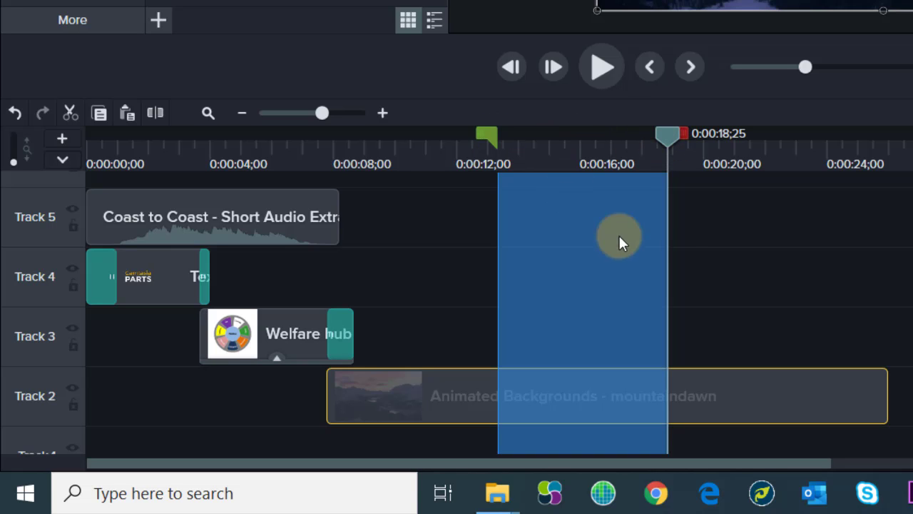
pyautogui.moveTo(41, 236)
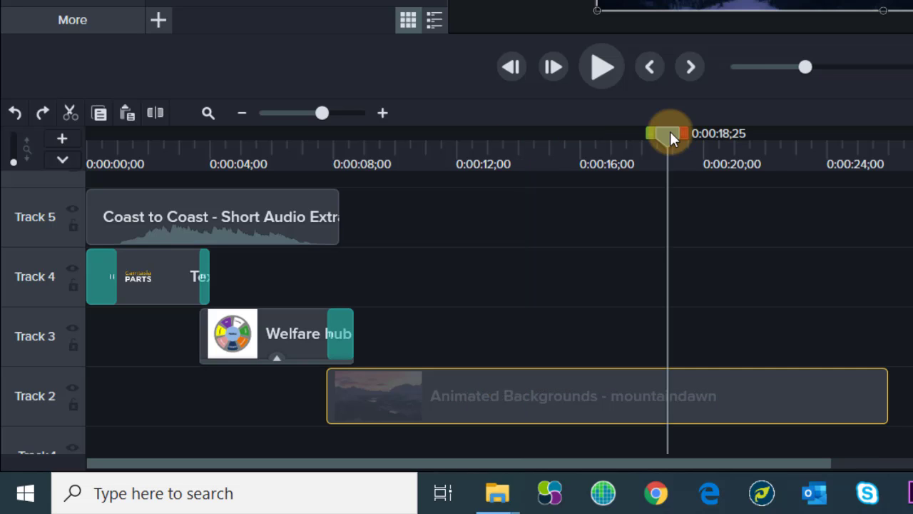
# Scrub back through the timeline after adding the Coast to Coast audio.
pyautogui.moveTo(667, 135); pyautogui.dragTo(725, 134)
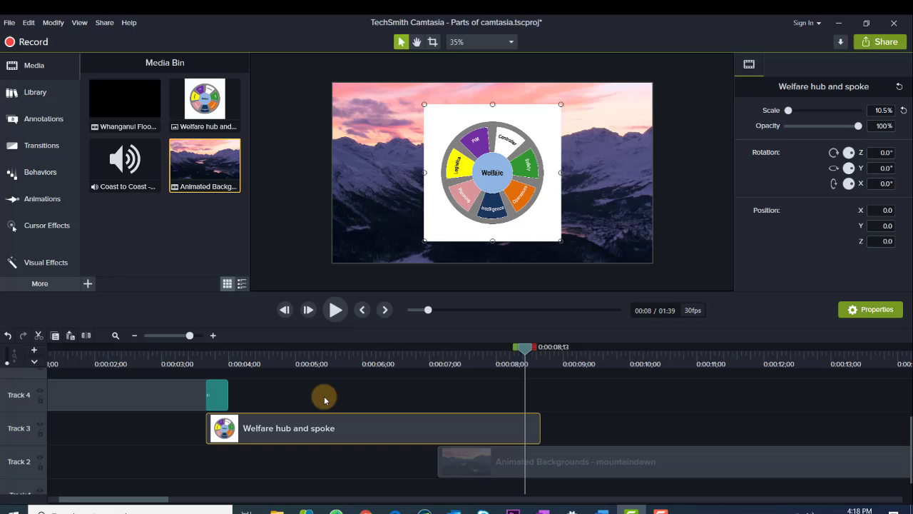
pyautogui.moveTo(246, 414)
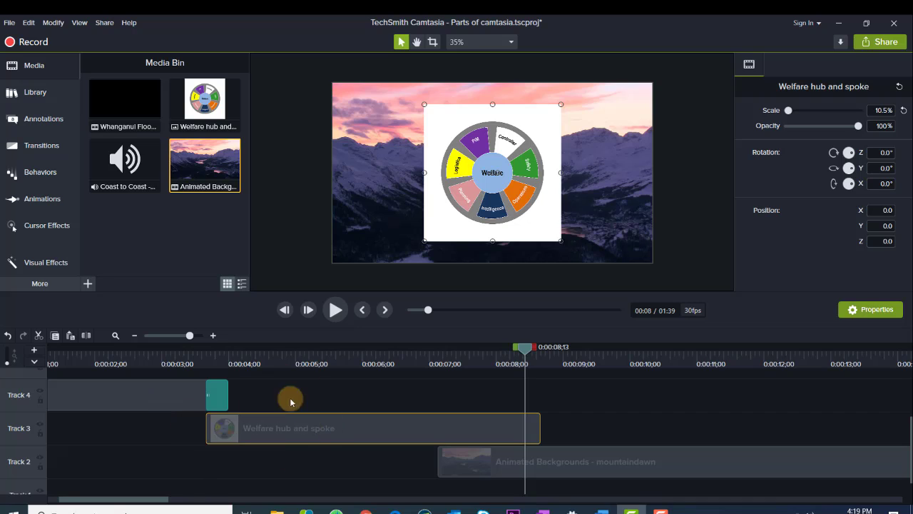
# Add a Fade to the end of the Welfare hub and spoke clip and preview the fade-out.
pyautogui.click(40, 146)
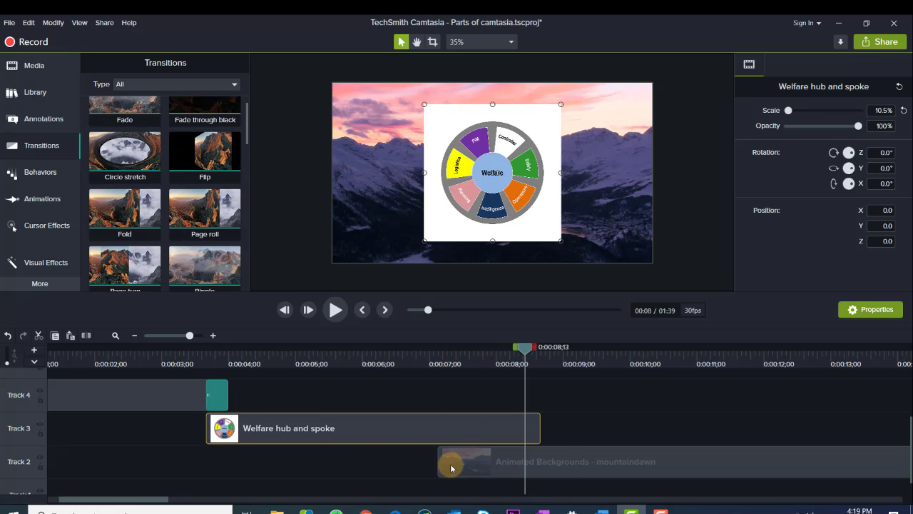
pyautogui.moveTo(547, 475)
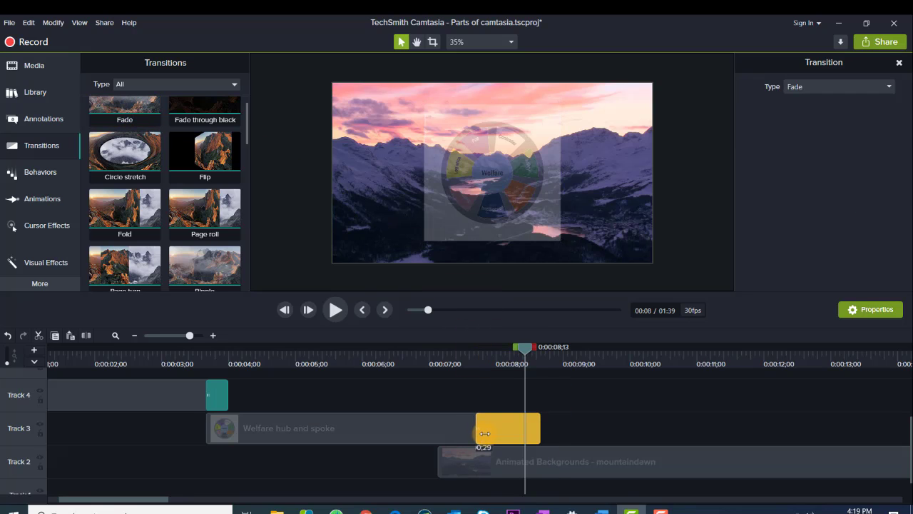
pyautogui.moveTo(525, 347); pyautogui.dragTo(485, 347)
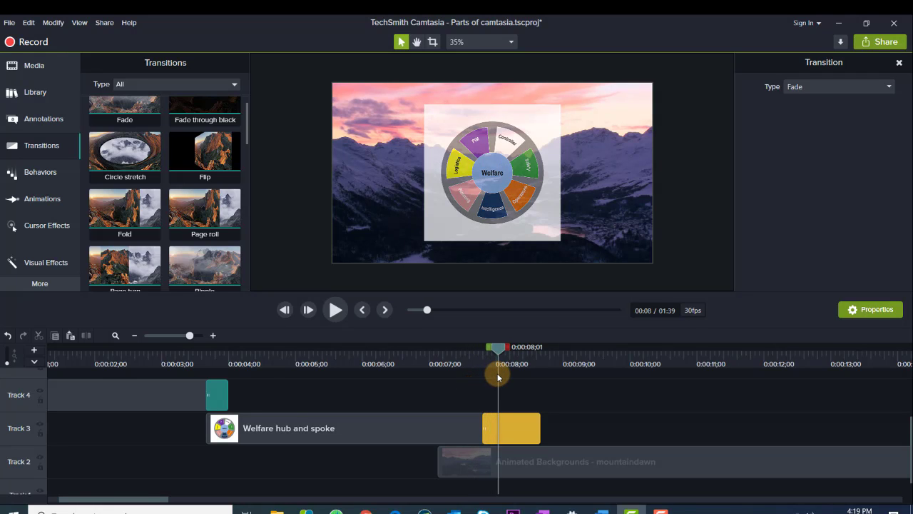
pyautogui.moveTo(498, 364); pyautogui.dragTo(536, 364)
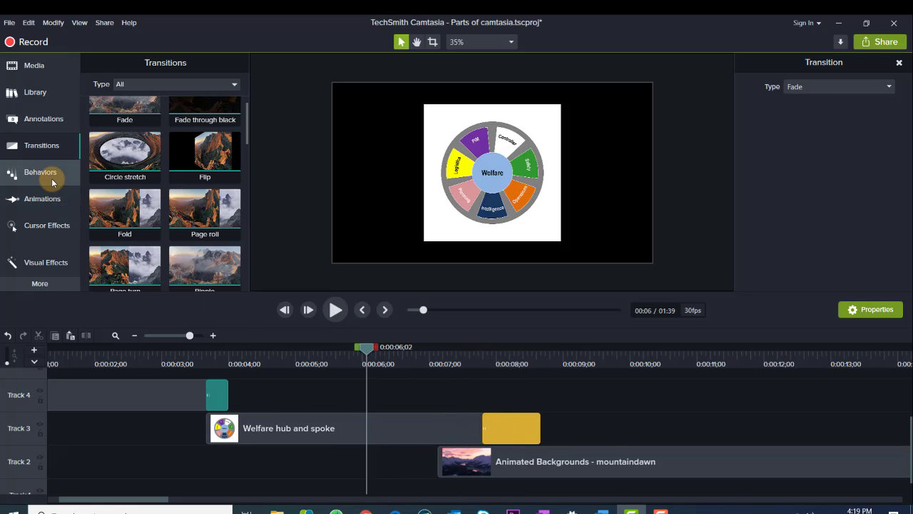
# Apply the Jump And Fall behavior to the Welfare graphic, preview it, reveal the clip's effects and zoom out.
pyautogui.click(40, 171)
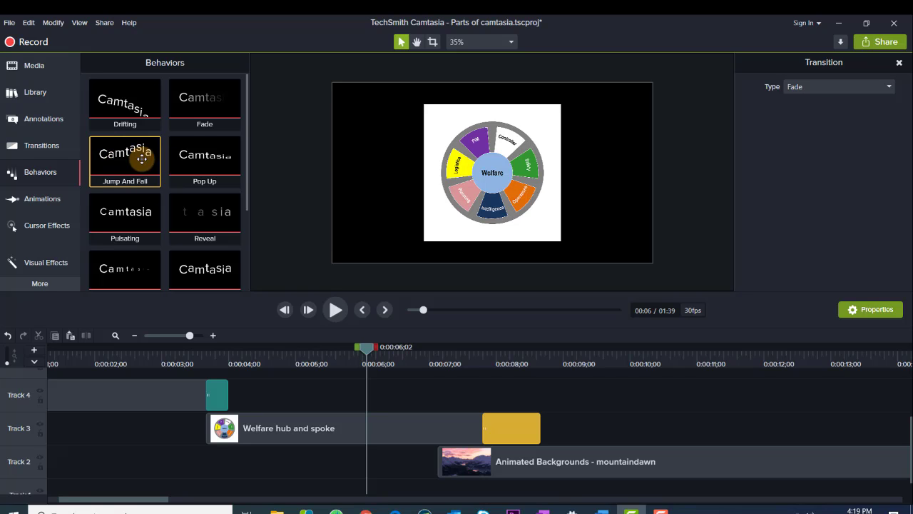
pyautogui.moveTo(126, 154); pyautogui.dragTo(308, 428)
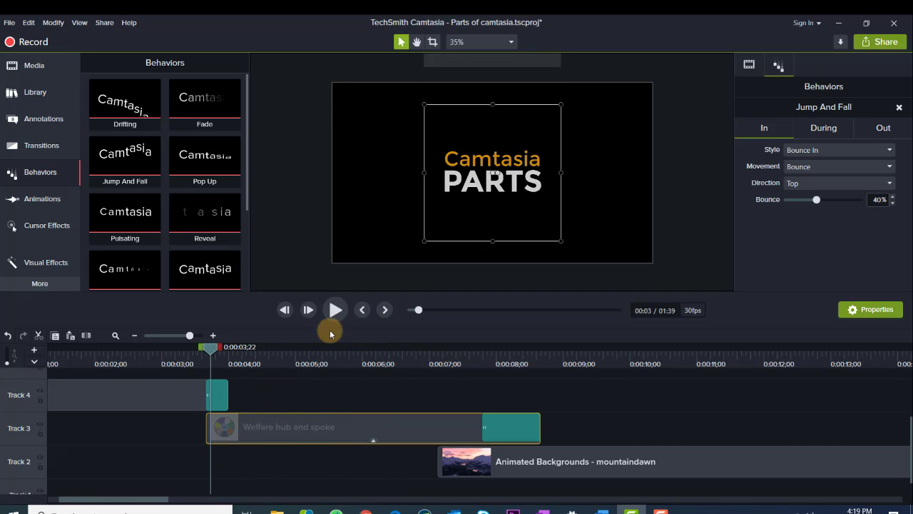
pyautogui.click(334, 310)
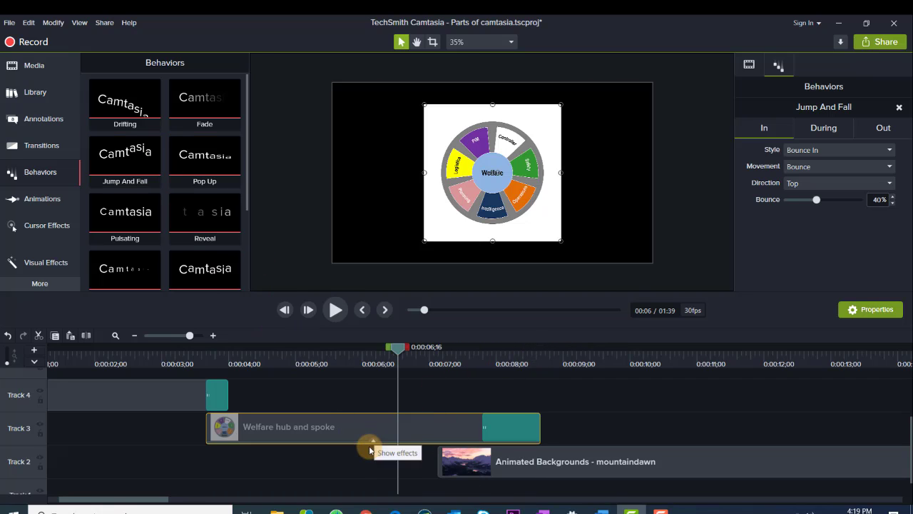
pyautogui.click(370, 444)
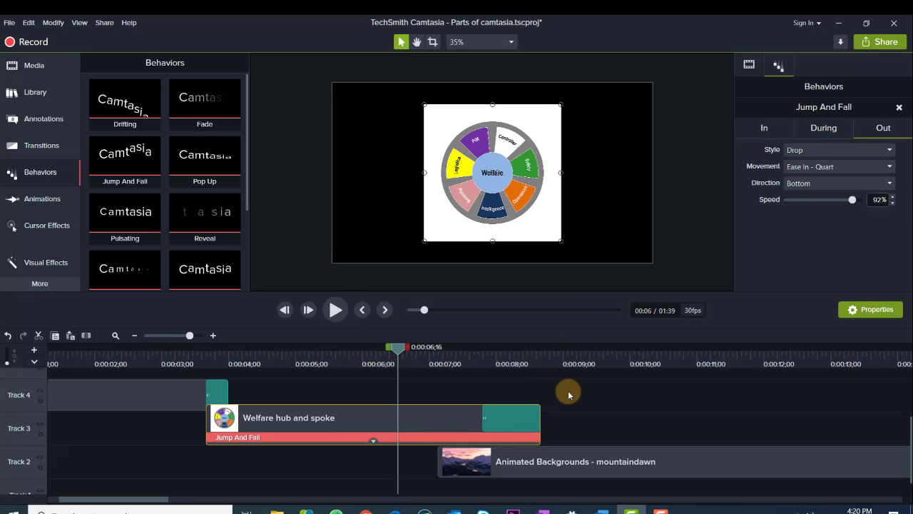
pyautogui.moveTo(152, 326)
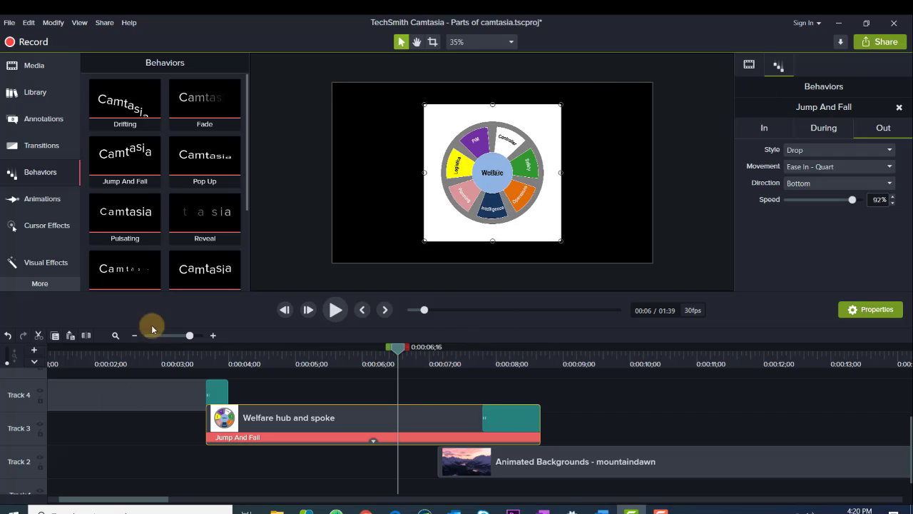
pyautogui.click(46, 262)
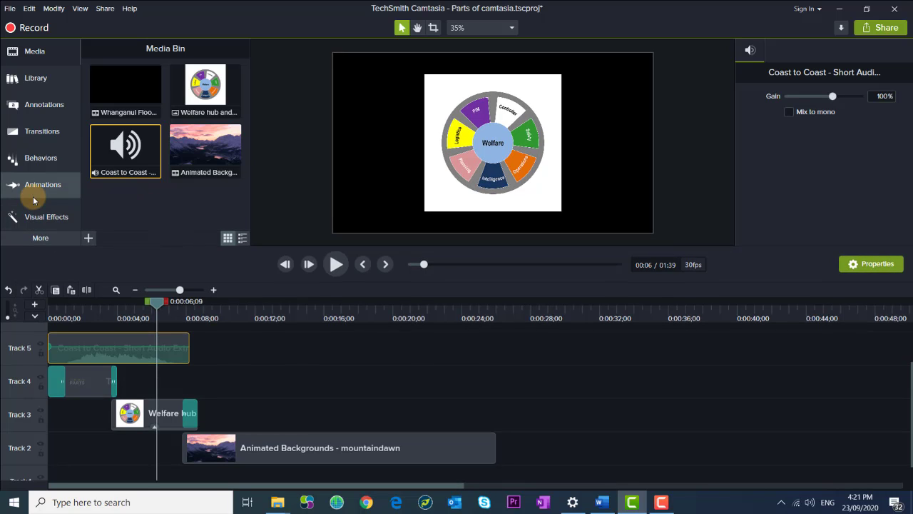
pyautogui.moveTo(60, 98)
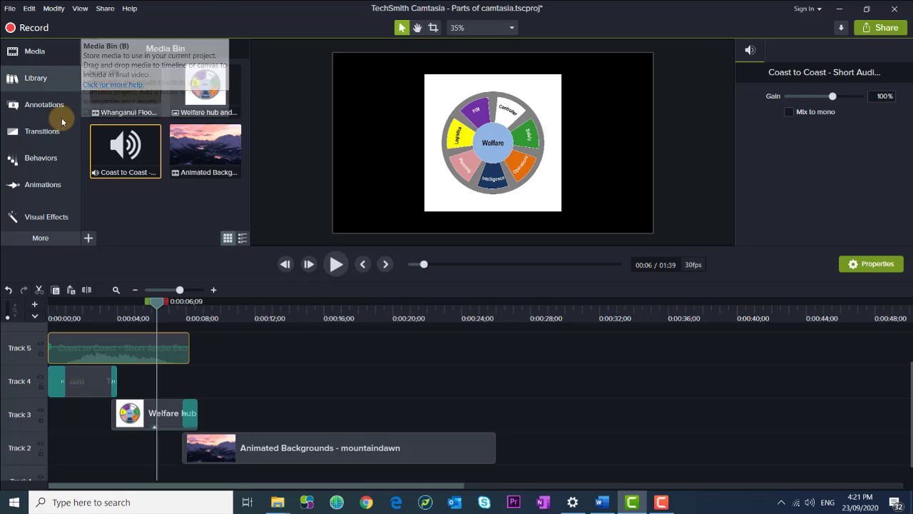
pyautogui.moveTo(54, 163)
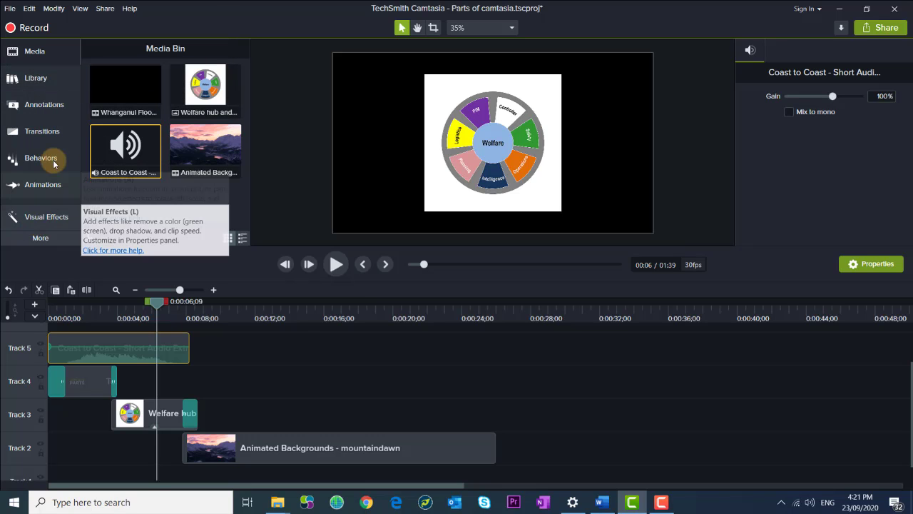
pyautogui.moveTo(131, 106)
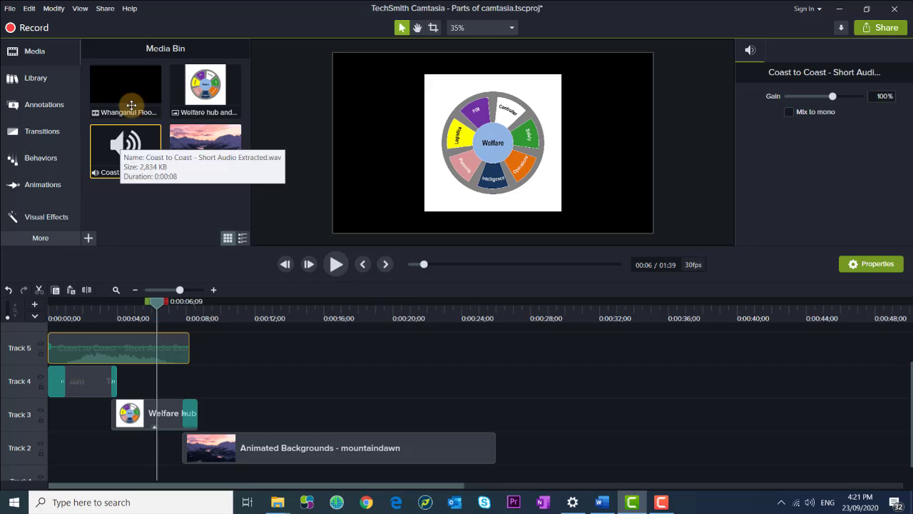
pyautogui.moveTo(239, 382)
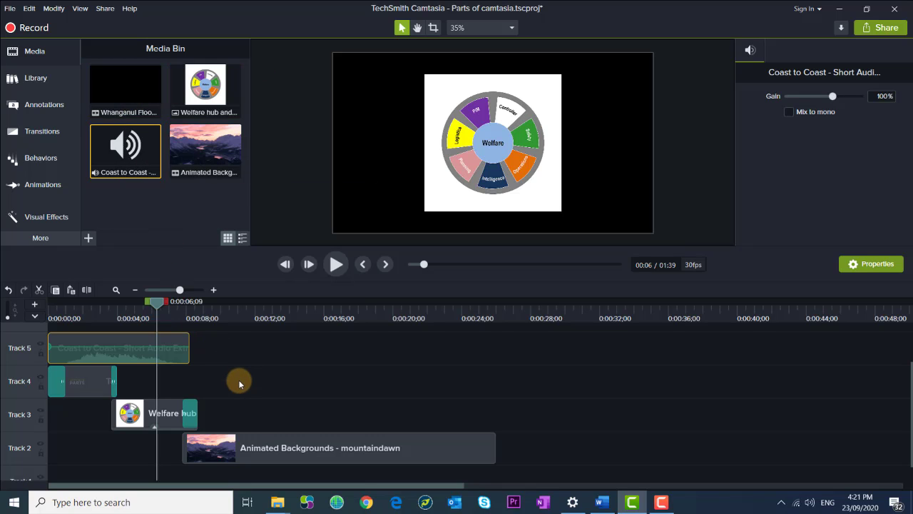